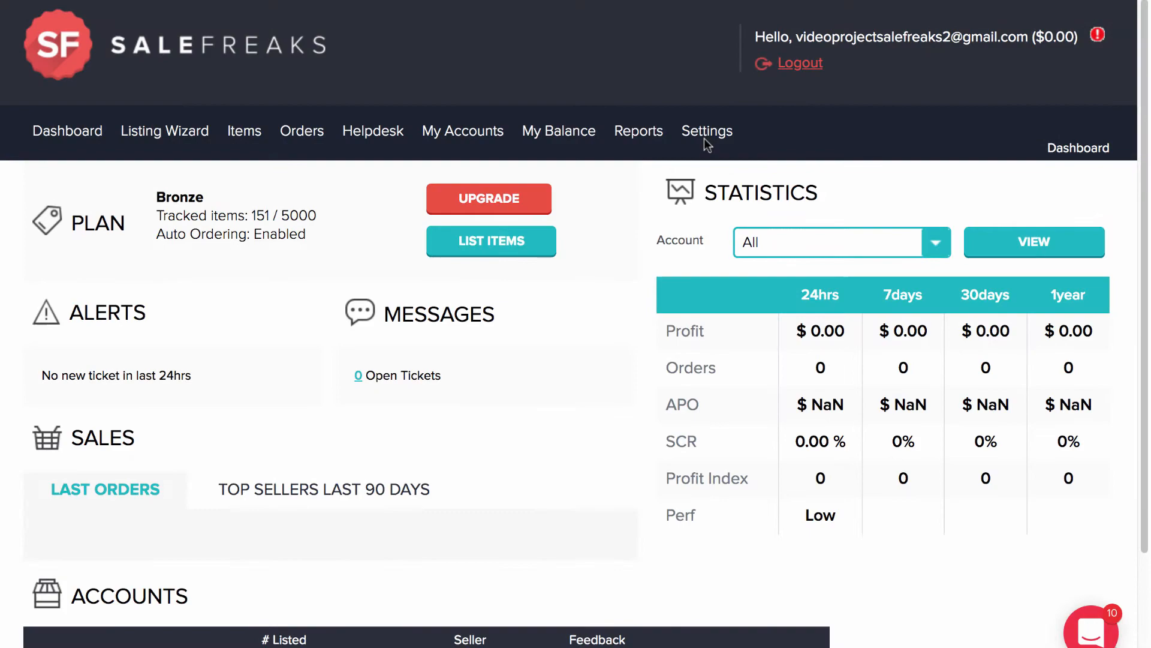
# Go to Global Settings and bring the Business policy section into view
pyautogui.click(706, 131)
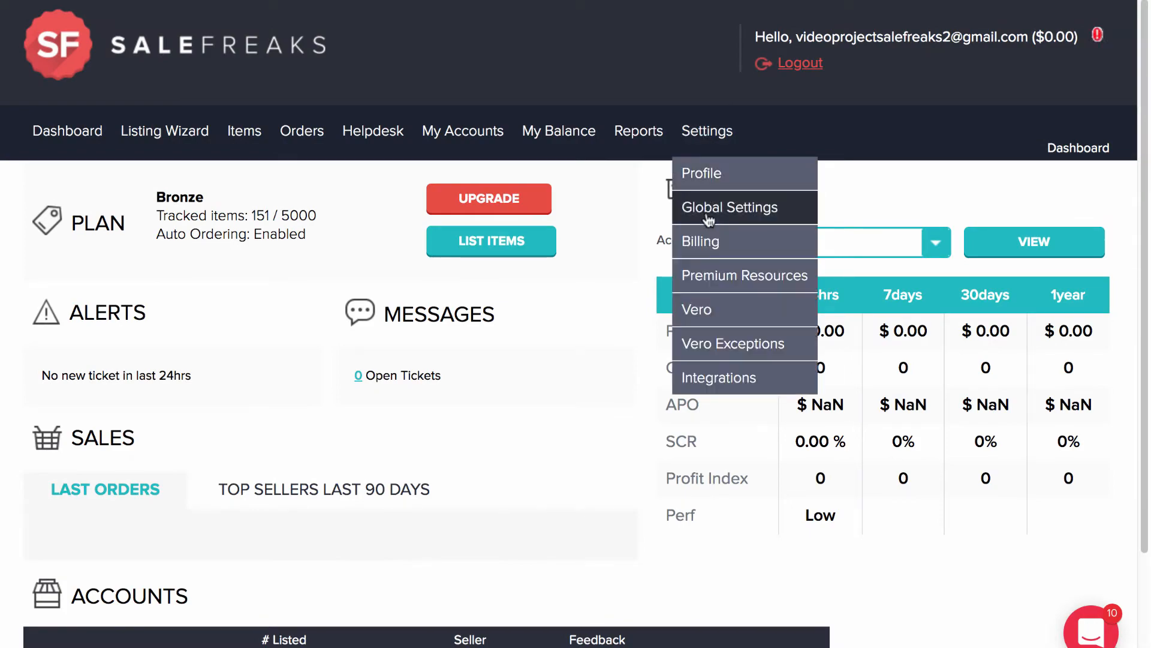
pyautogui.click(728, 208)
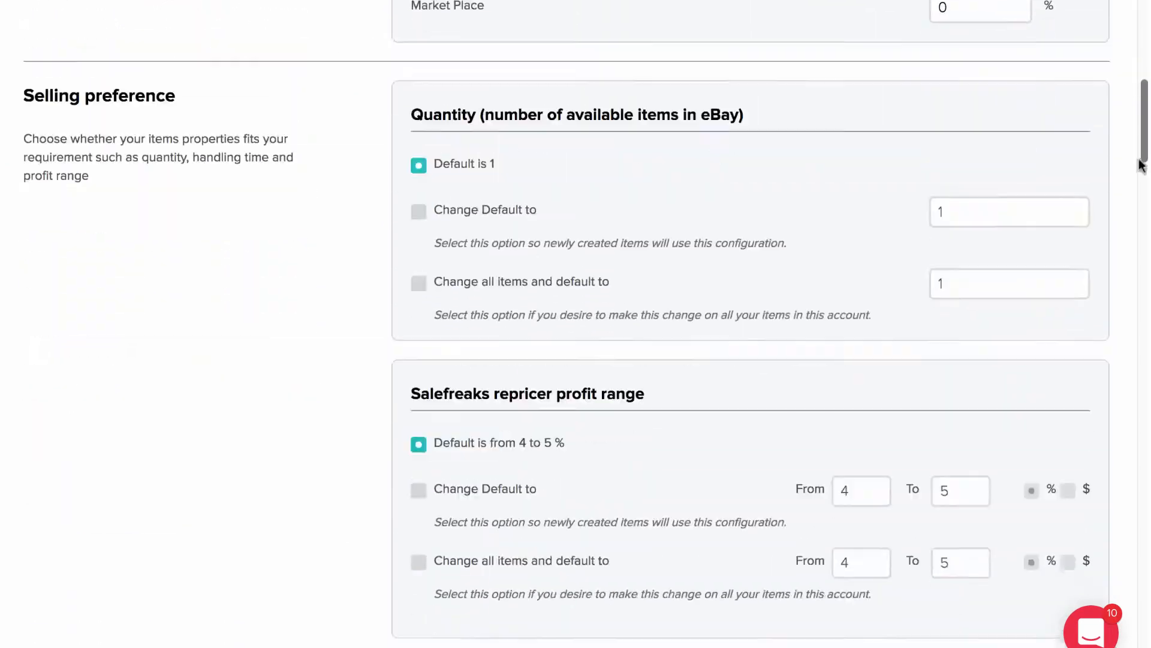
pyautogui.scroll(-3)
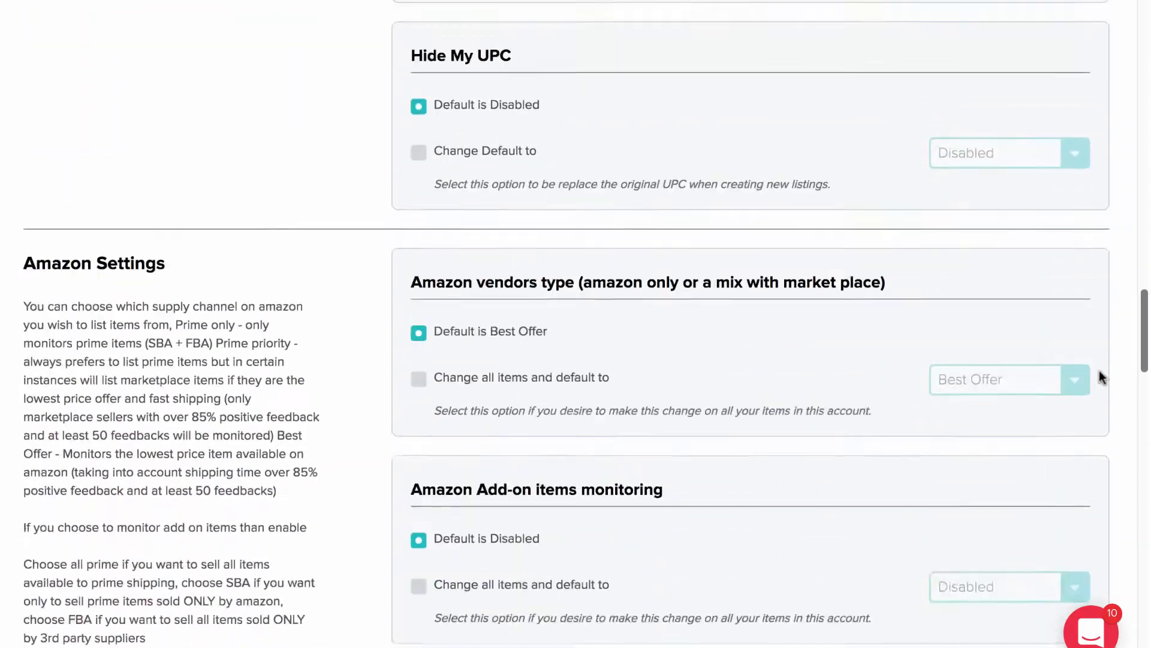
pyautogui.scroll(-3)
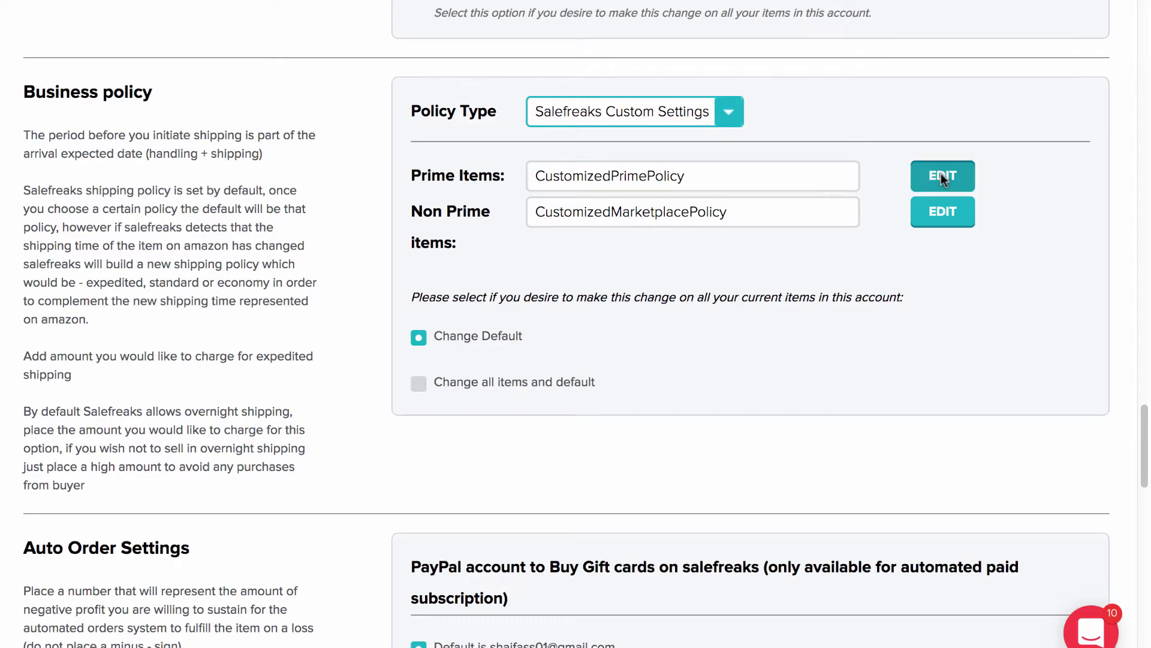
pyautogui.click(942, 175)
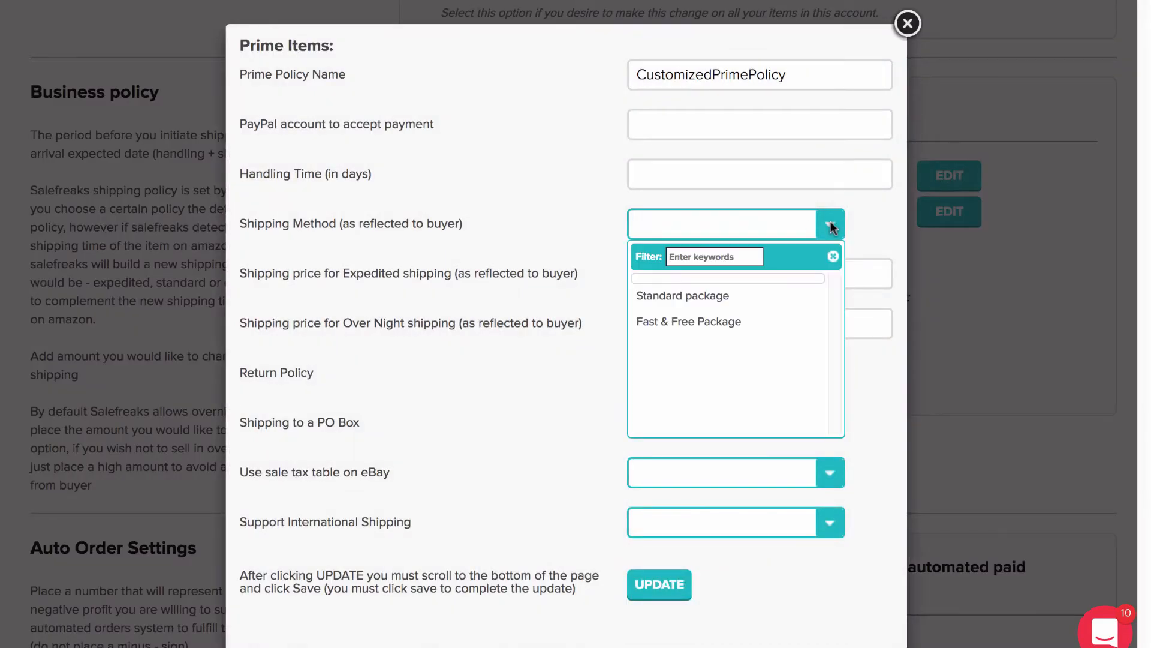
pyautogui.click(683, 295)
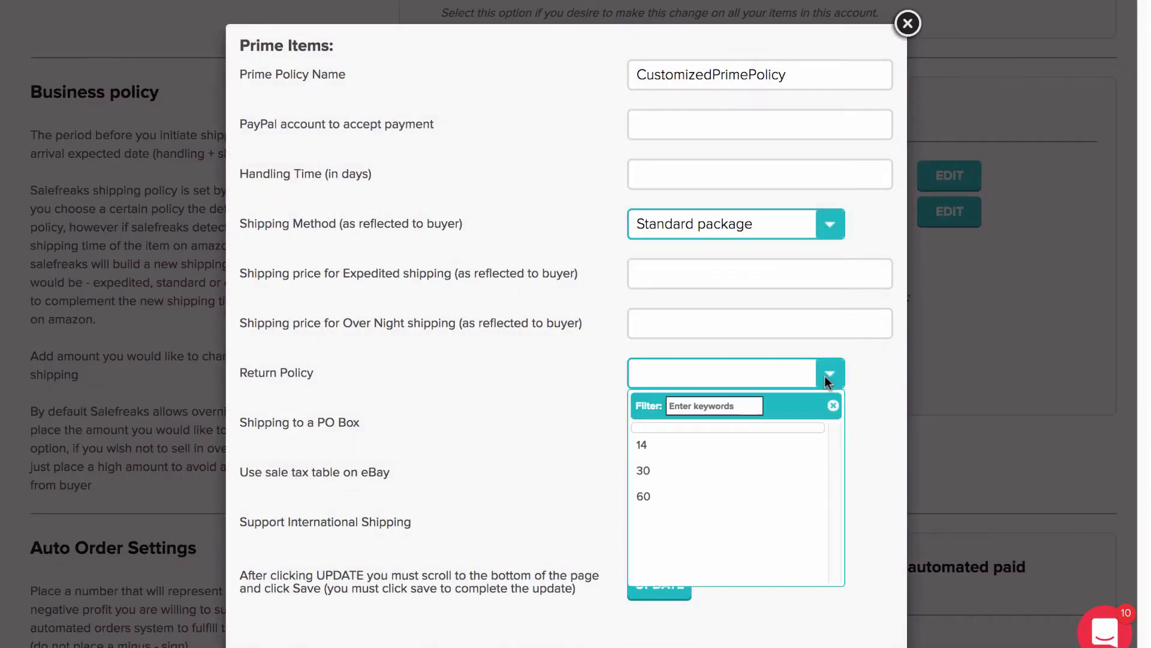
pyautogui.click(640, 444)
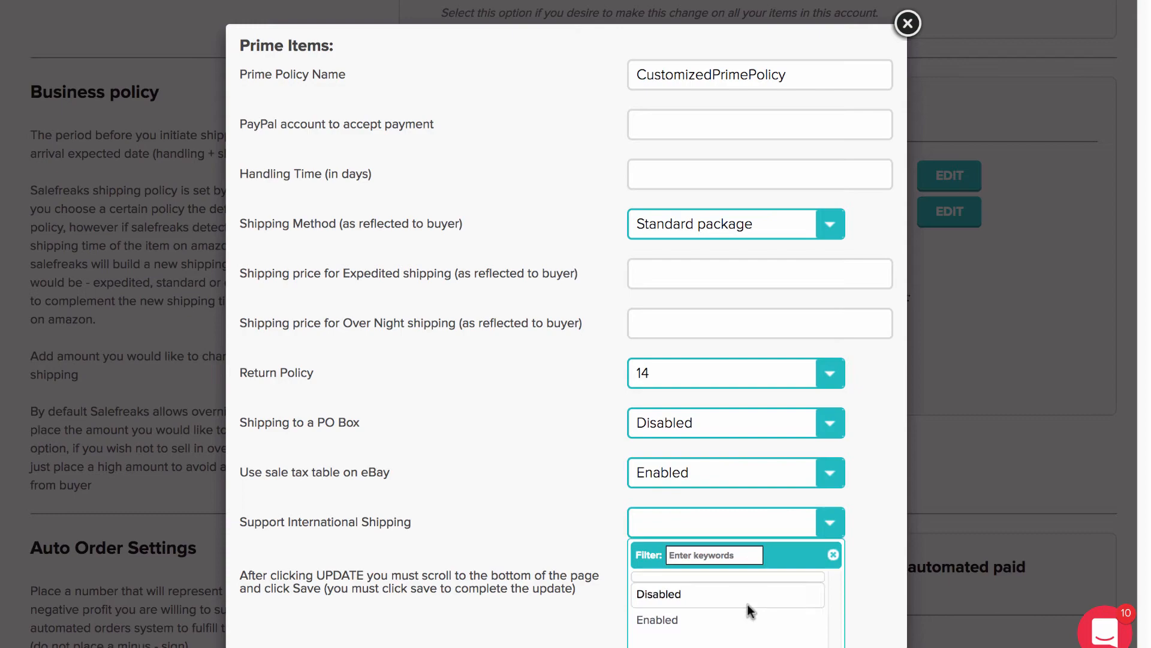
pyautogui.click(908, 23)
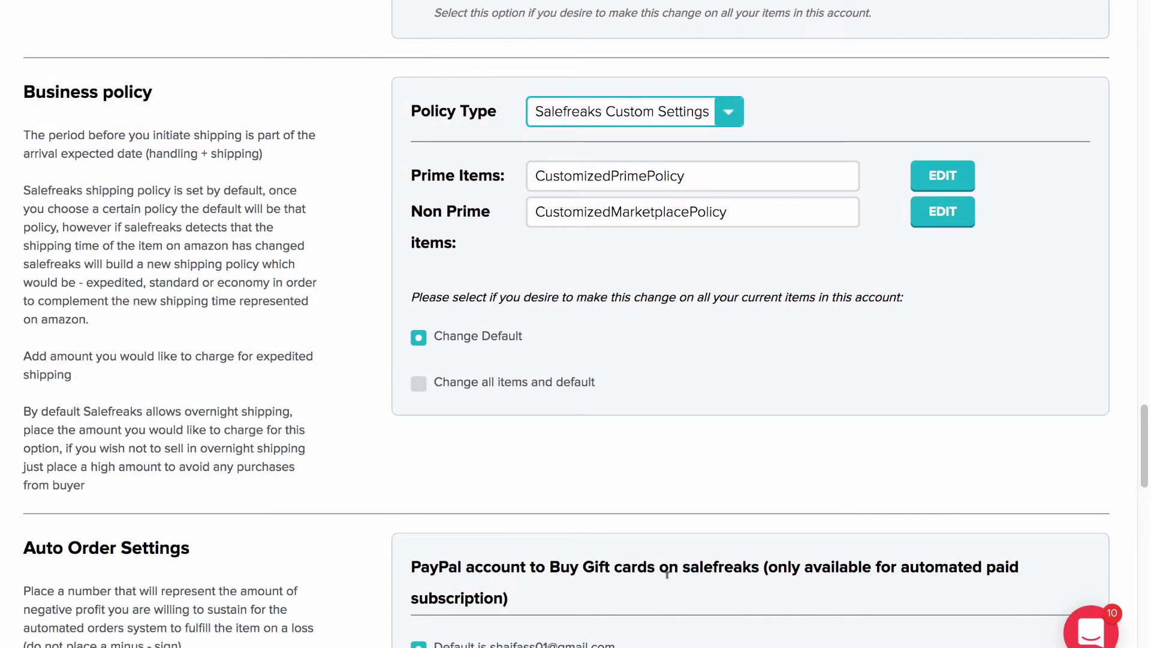
# Change the Policy Type from Salefreaks Custom Settings to eBay Business Policy
pyautogui.click(728, 111)
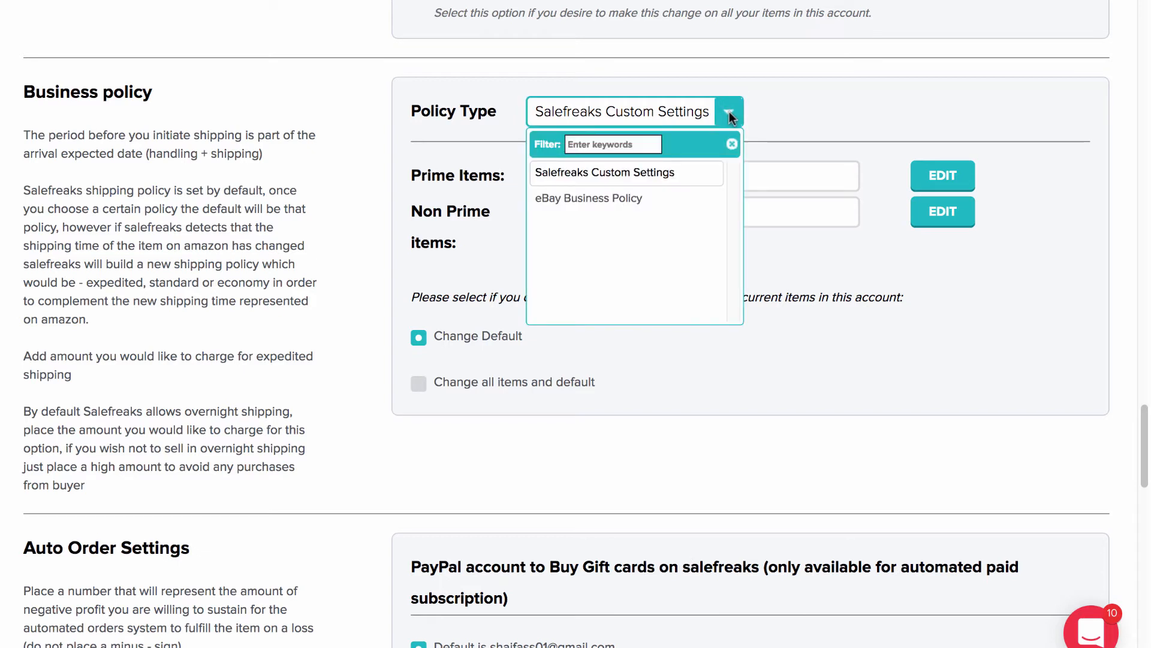
pyautogui.moveTo(619, 202)
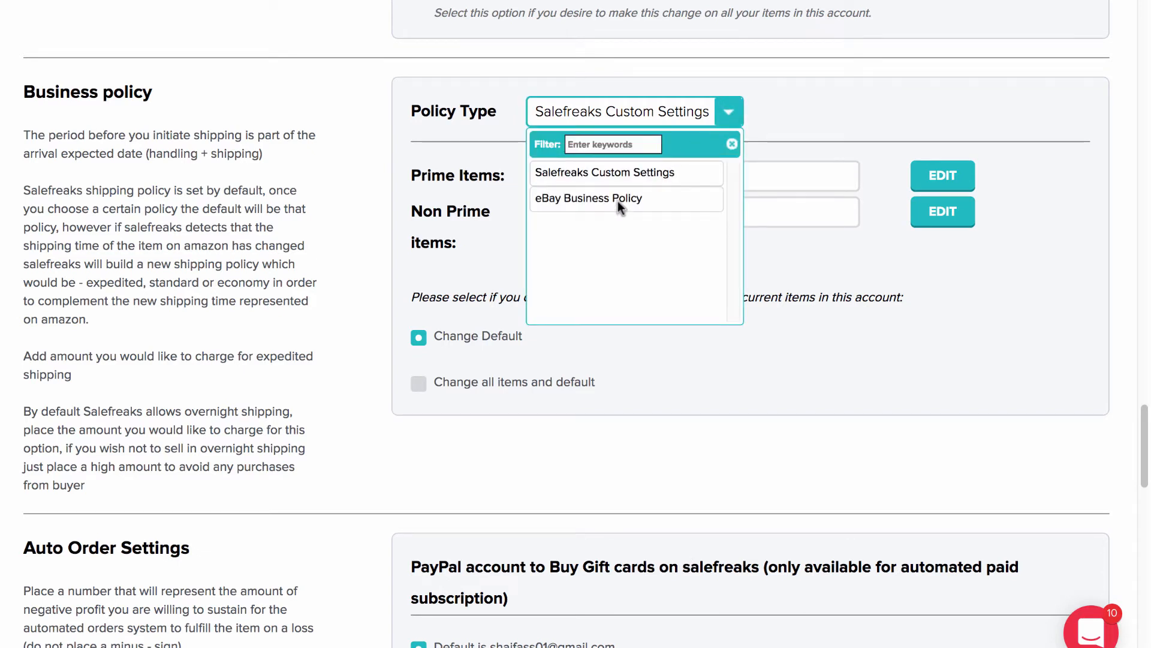
pyautogui.click(588, 198)
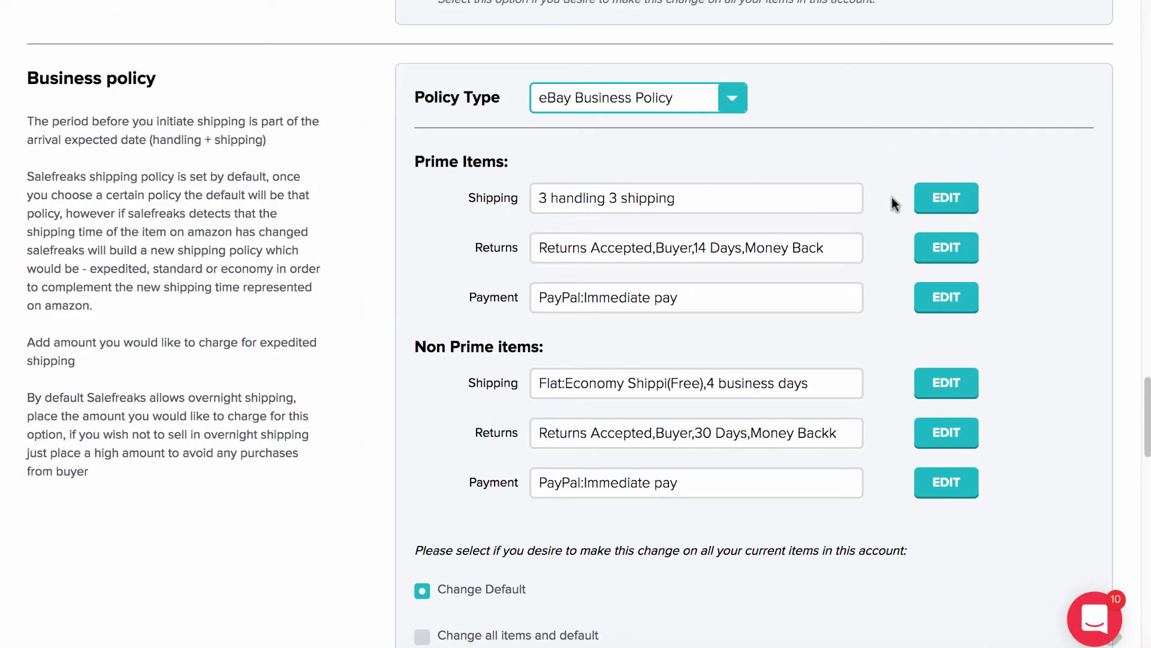
# Assign Prime items the Flat: Economy Shipping (Free), 4 business days policy
pyautogui.click(946, 198)
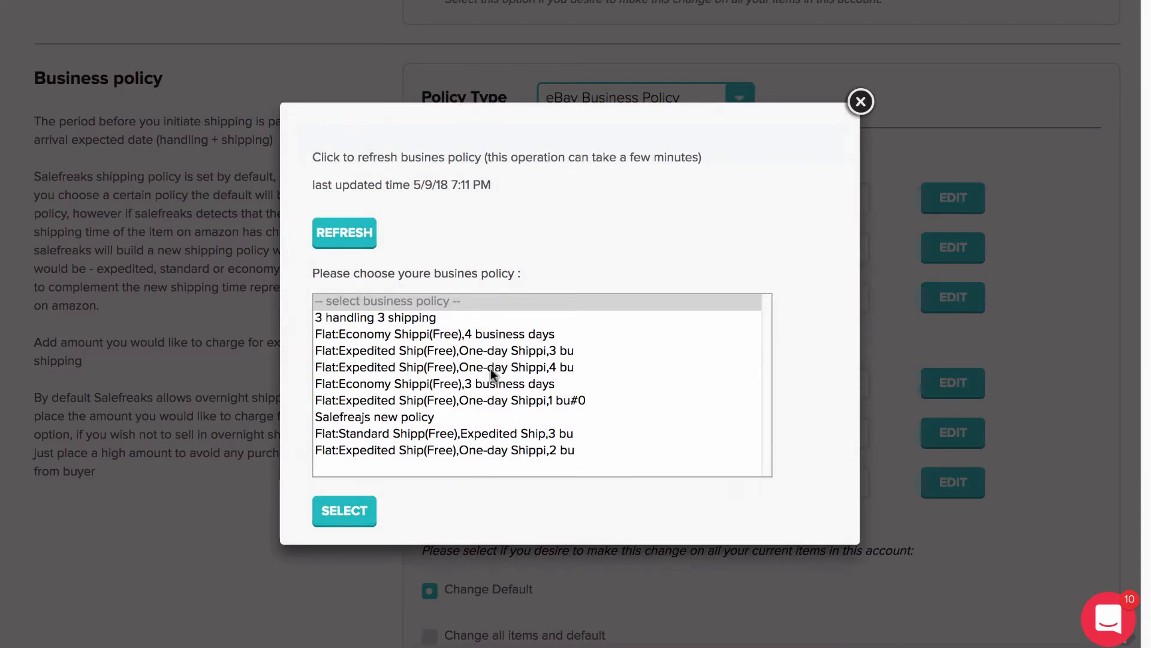
pyautogui.click(433, 335)
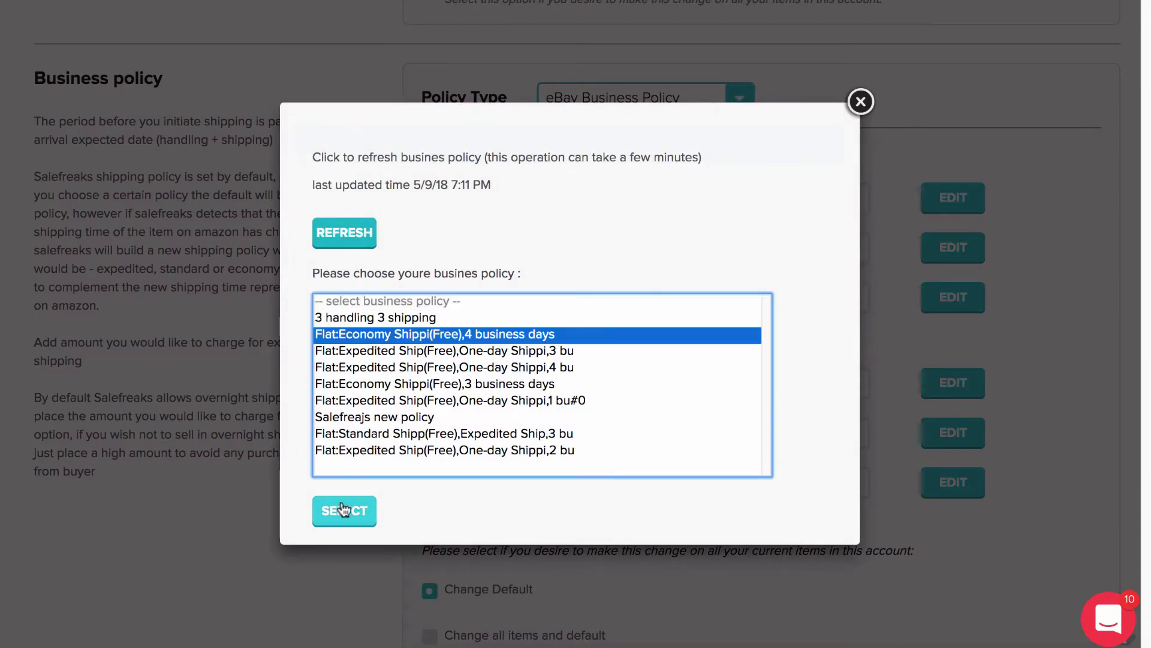
pyautogui.click(344, 511)
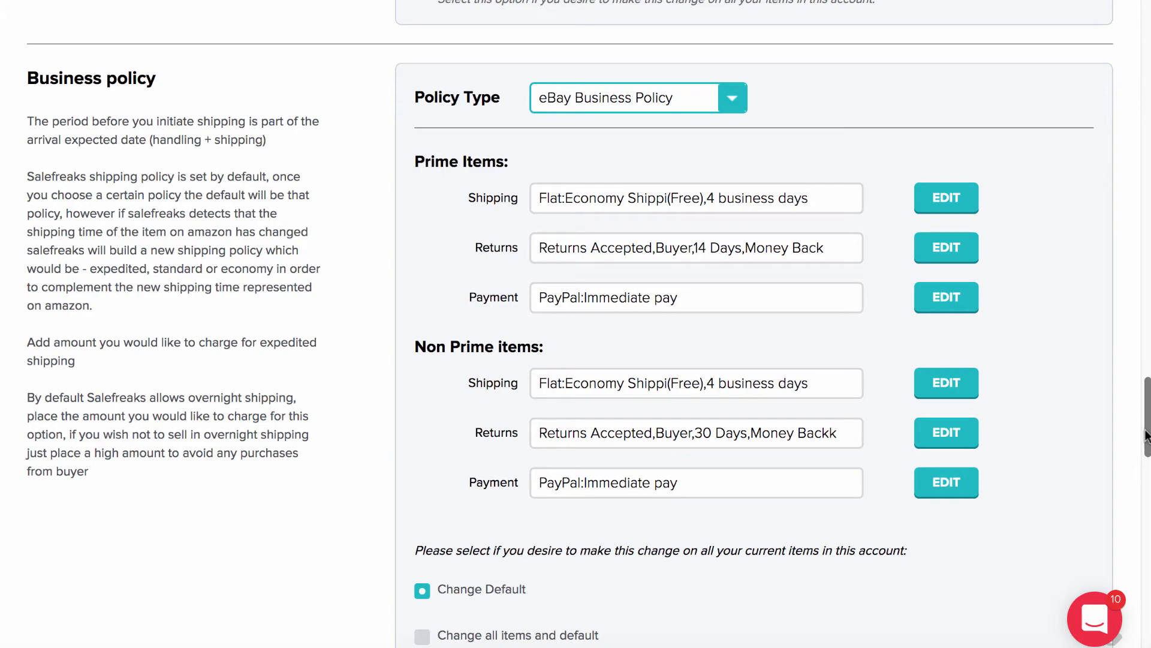
# Save the global settings and acknowledge the saved-successfully notice
pyautogui.scroll(-3)
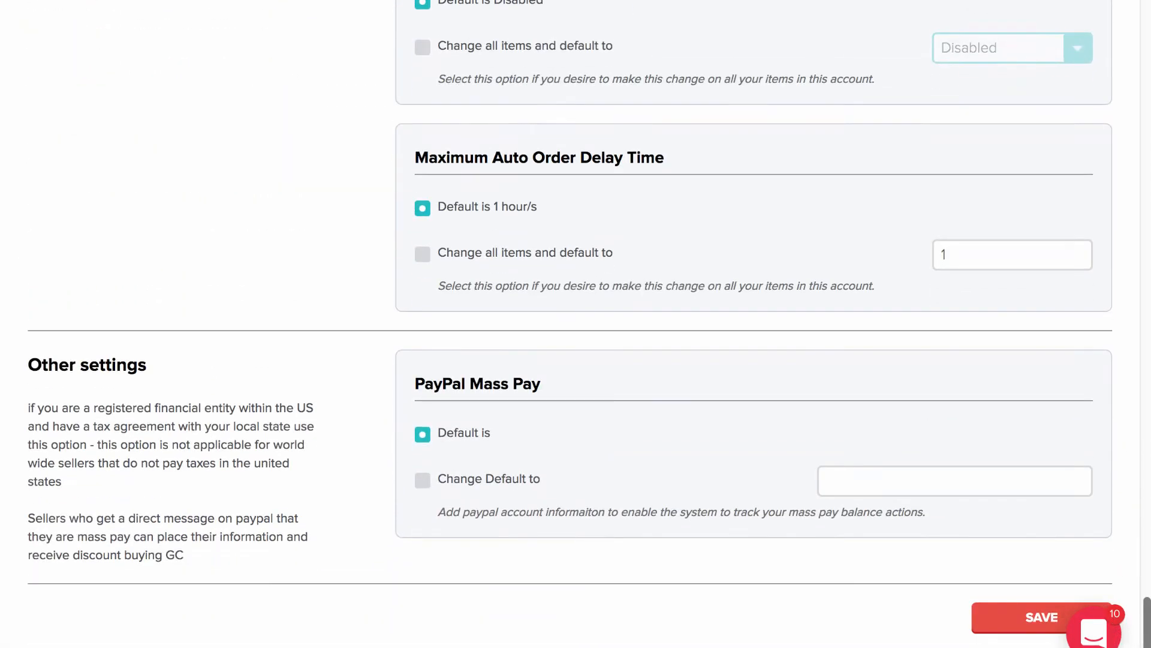
pyautogui.click(1040, 617)
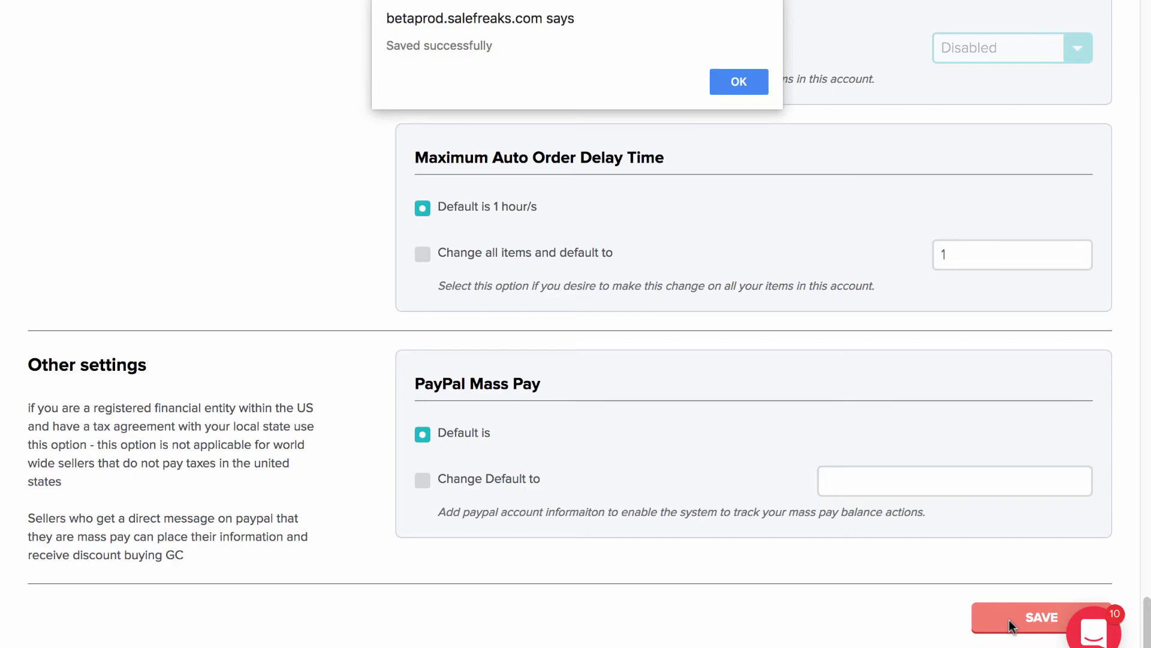
pyautogui.click(739, 80)
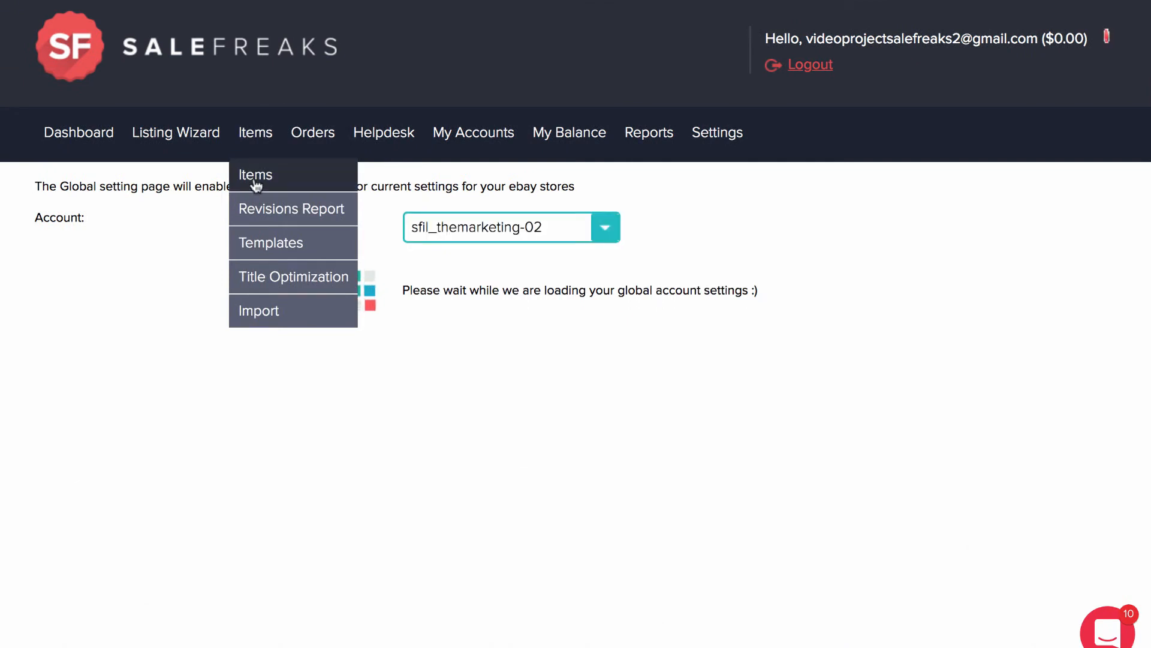
# List the items on the Items page using the advanced filter
pyautogui.click(255, 175)
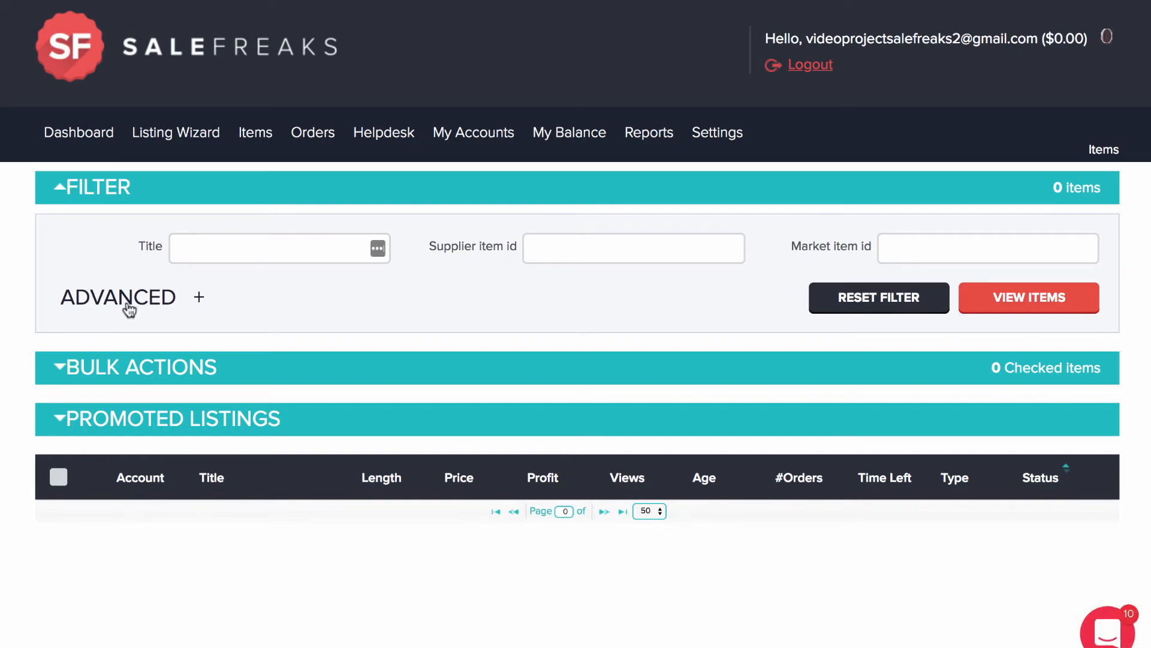
pyautogui.click(118, 297)
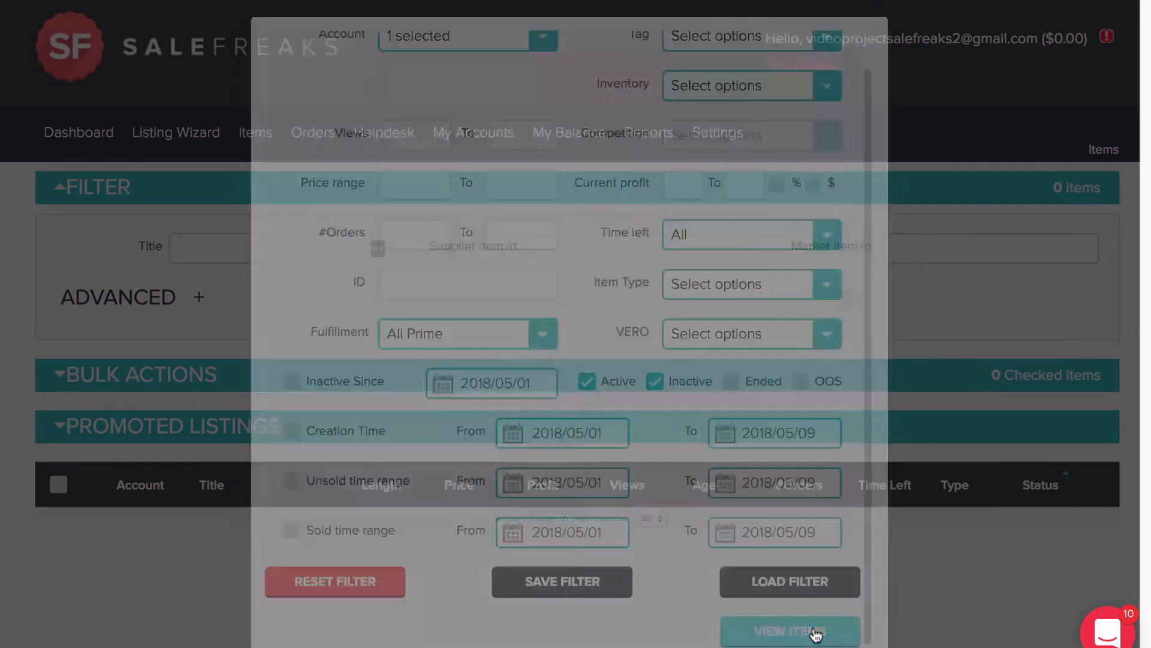
pyautogui.click(789, 632)
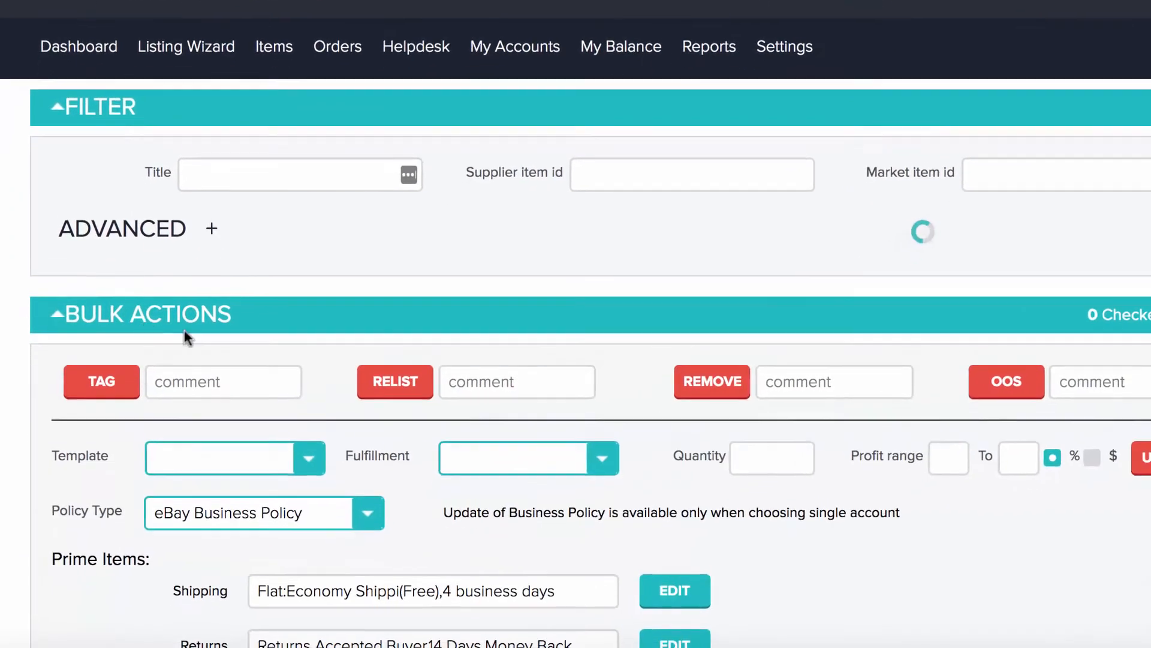
# Choose the 3 handling 3 shipping policy for Prime items in Bulk Actions
pyautogui.click(370, 512)
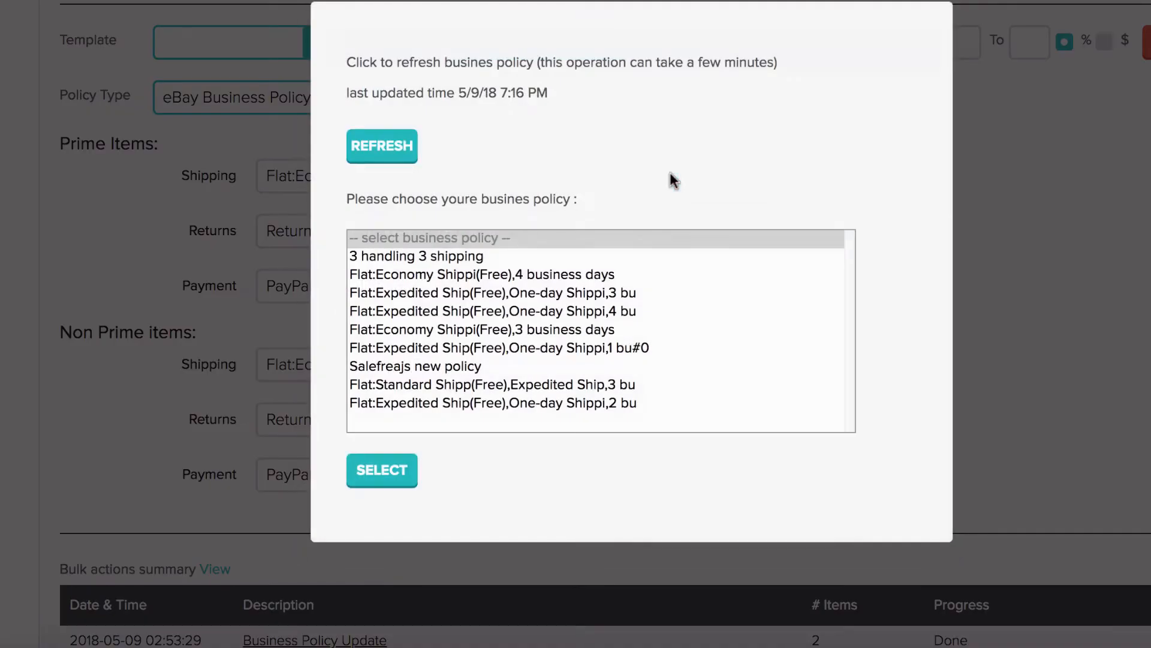
pyautogui.click(416, 255)
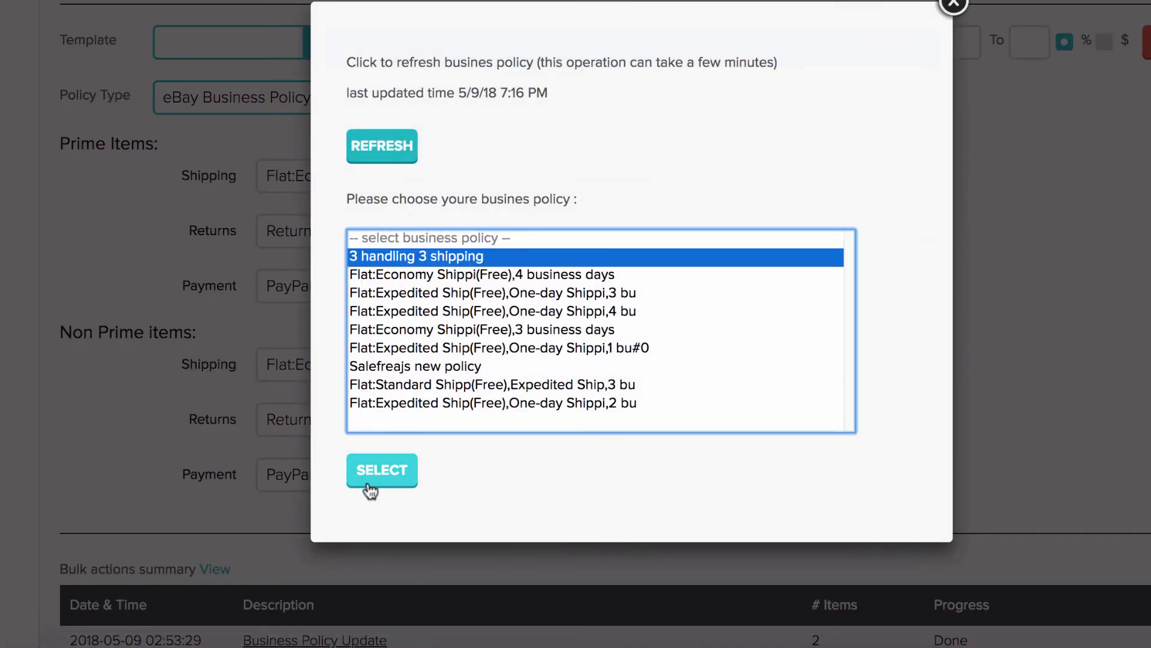
pyautogui.click(381, 470)
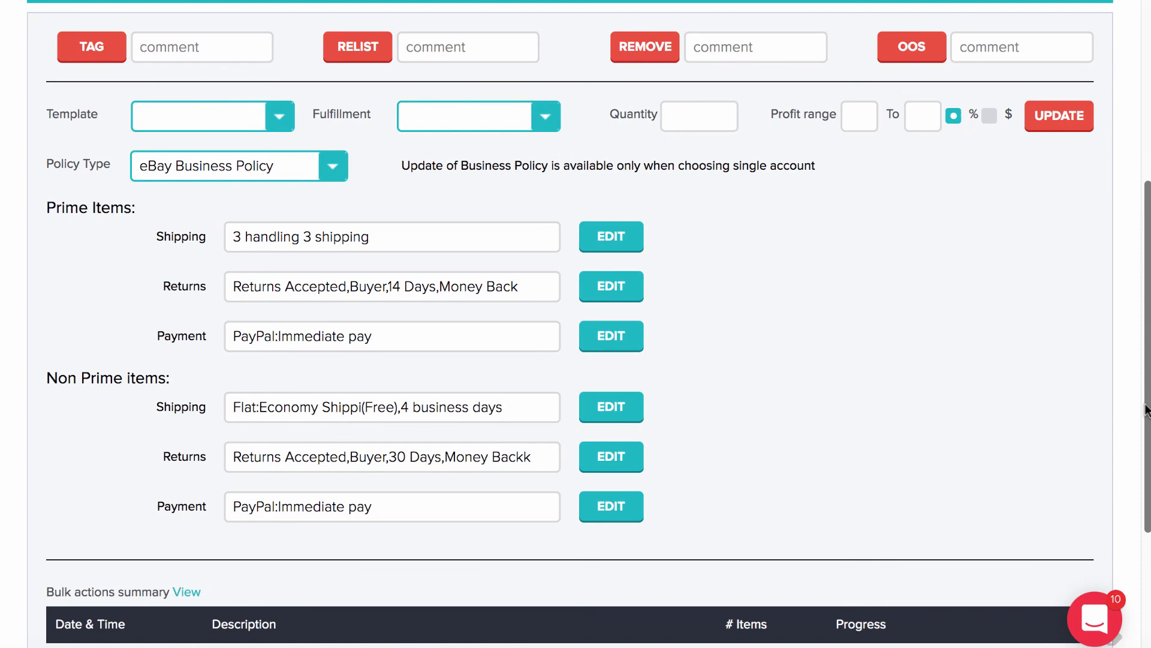
# Run the bulk update so all 151 checked items get the eBay business policies
pyautogui.scroll(-3)
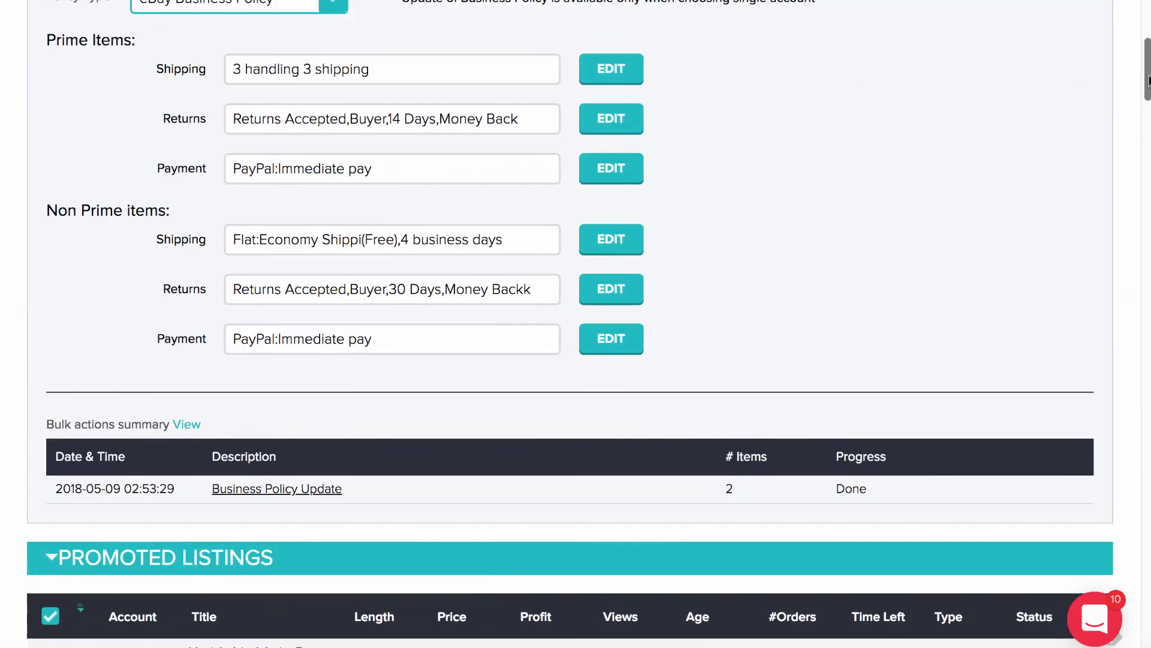
pyautogui.click(1059, 160)
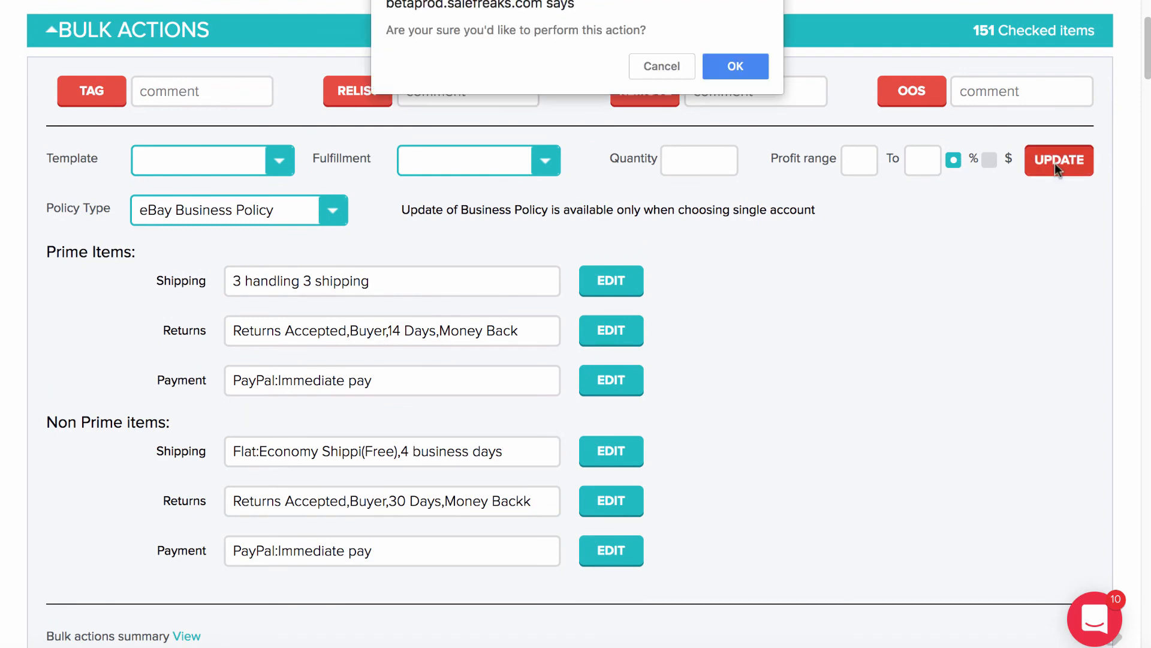
pyautogui.click(735, 65)
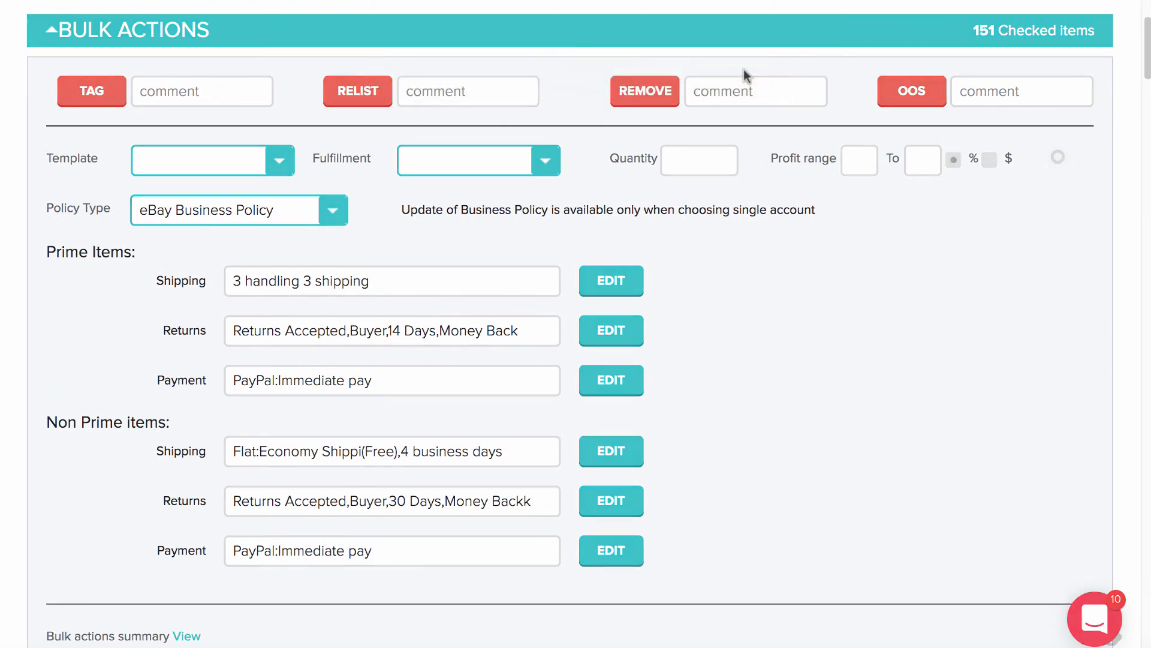